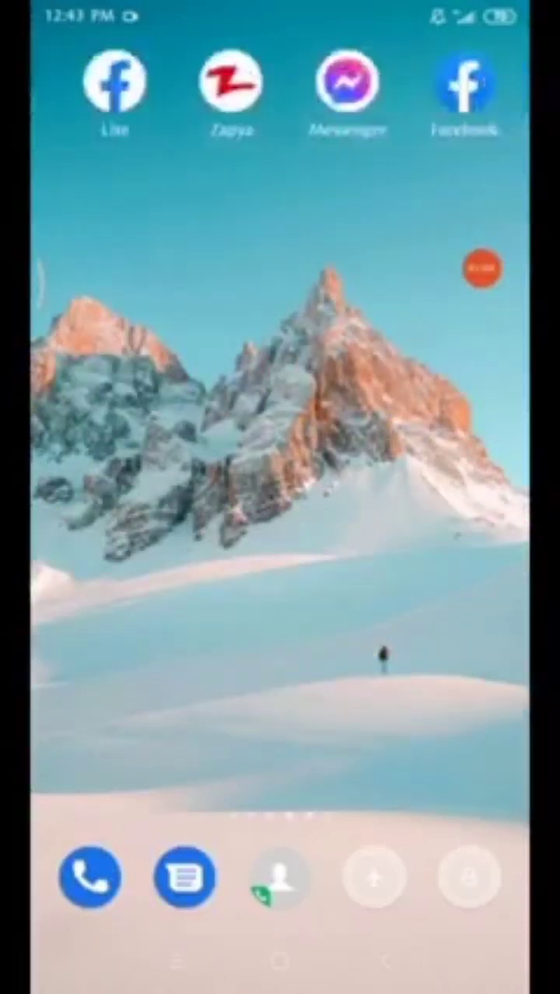
# Step: Swipe across the home screens to locate and launch Kiwi Browser
pyautogui.hscroll(-3)
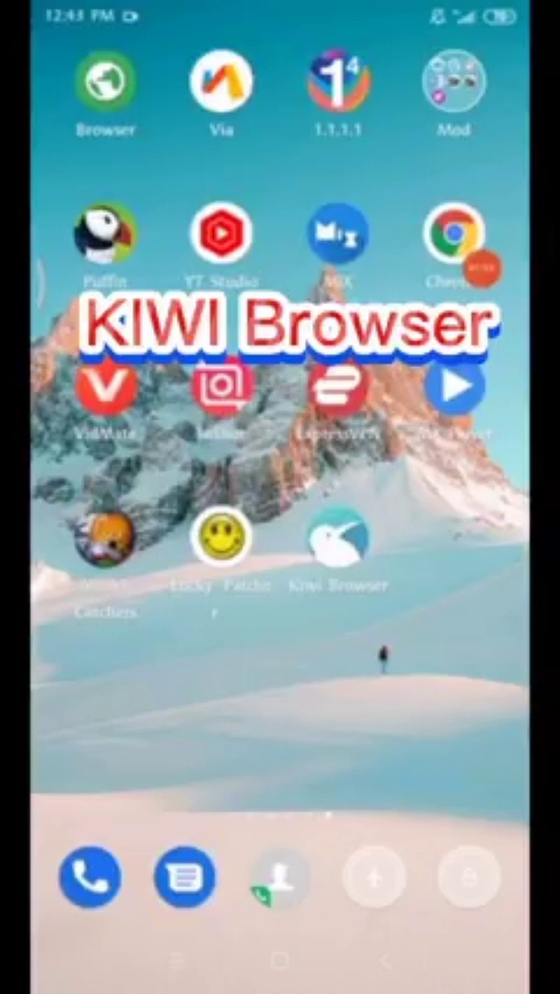
pyautogui.hscroll(-3)
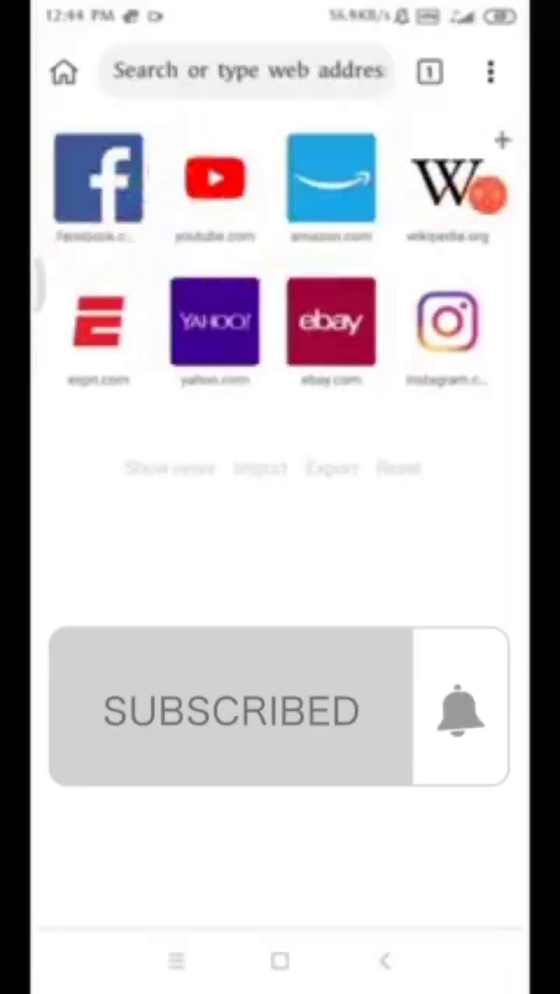
# Step: Select the address bar on the new tab page to begin searching for the Chrome Web Store
pyautogui.click(98, 178)
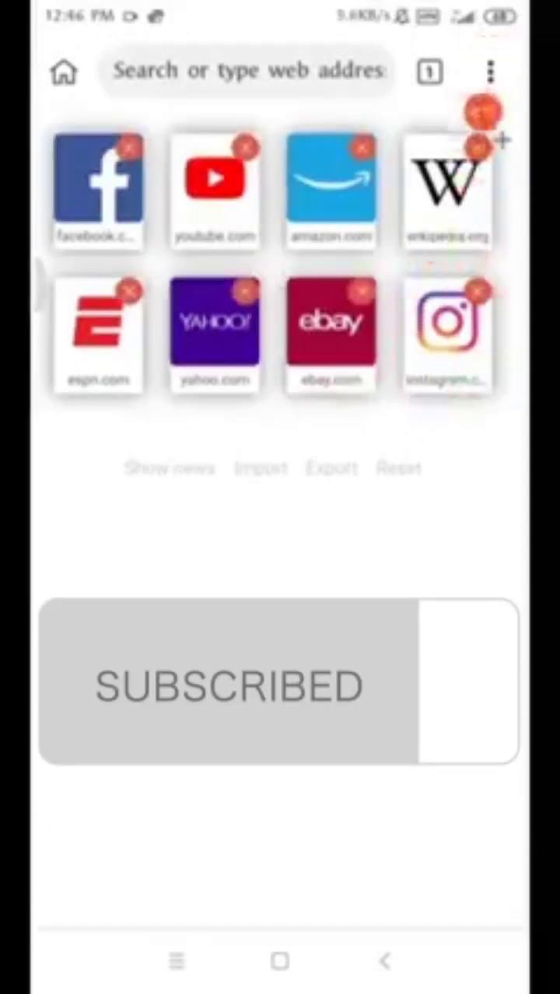
pyautogui.click(488, 72)
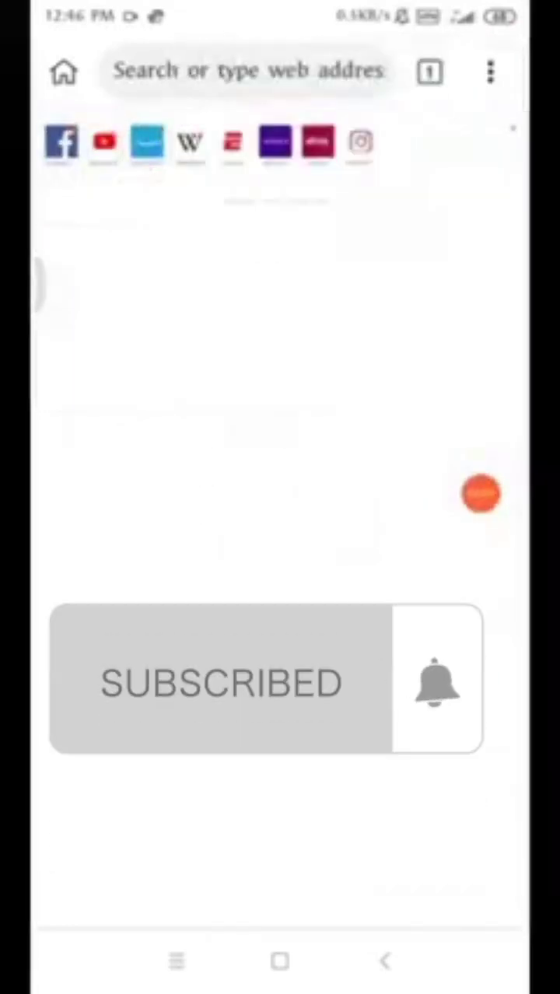
pyautogui.moveTo(501, 189)
pyautogui.write('ch')
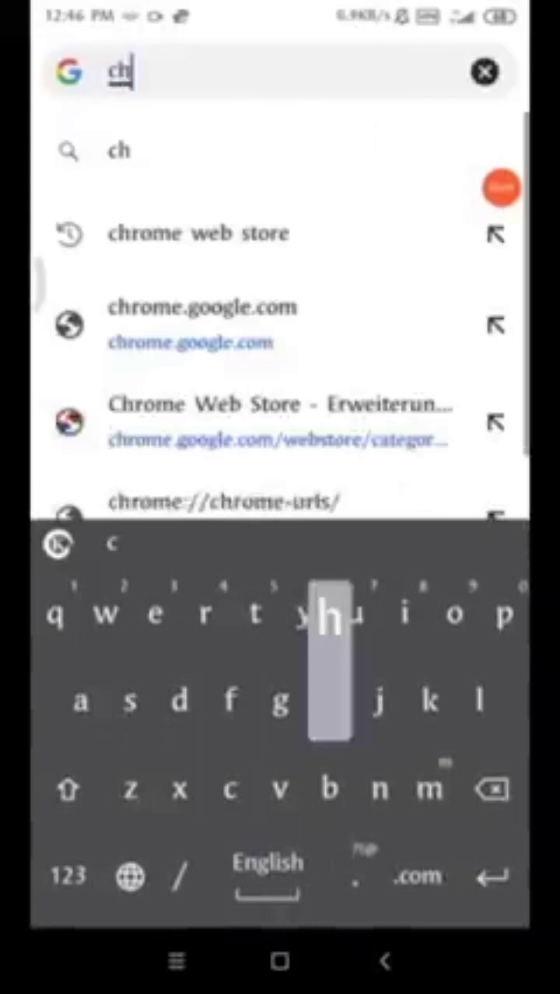
# Step: Search 'chrome web store' and load the Chrome Web Store page from the results
pyautogui.write('ro')
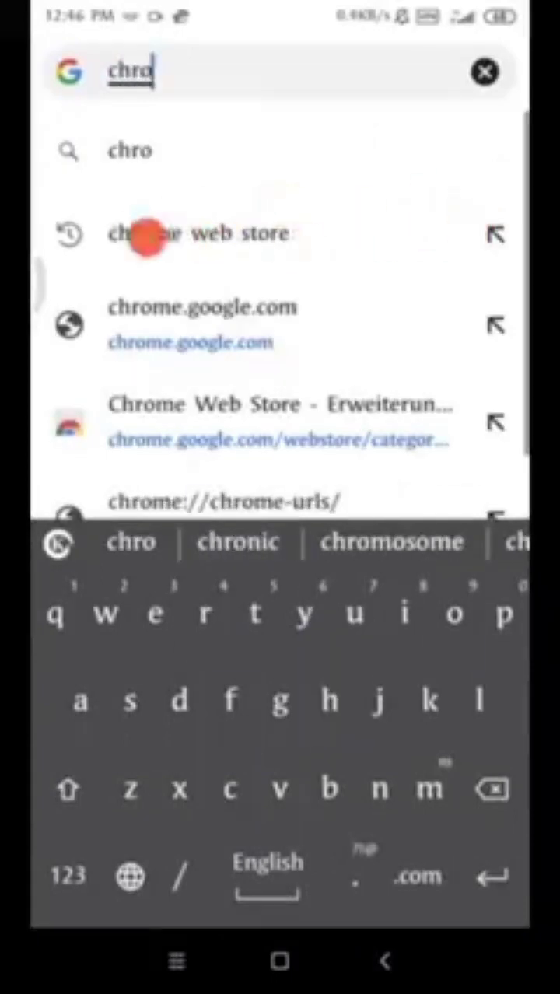
pyautogui.click(194, 234)
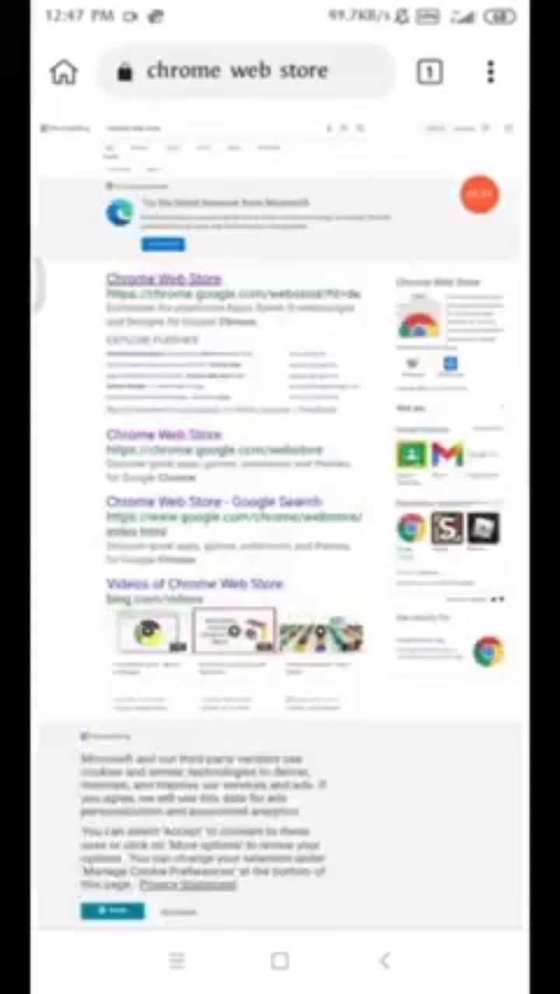
pyautogui.click(159, 278)
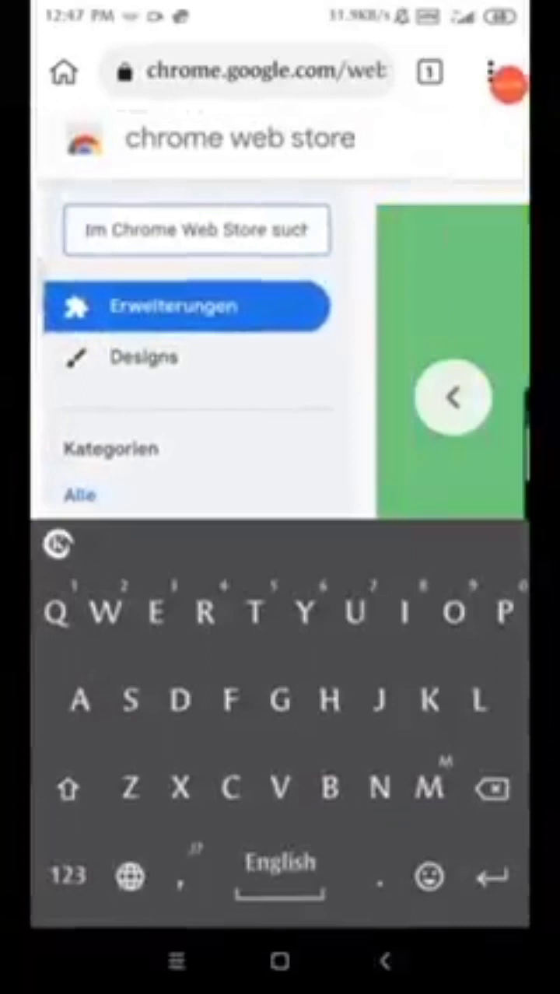
# Step: Search the store for 'Multiple tool for facebook' and view the matching extensions
pyautogui.write('Mu')
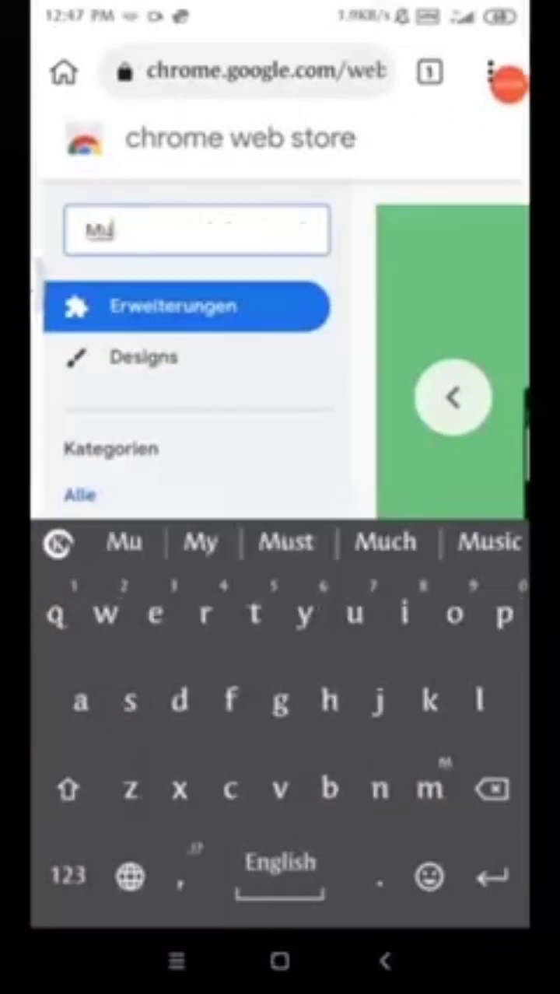
pyautogui.write('ltiple t')
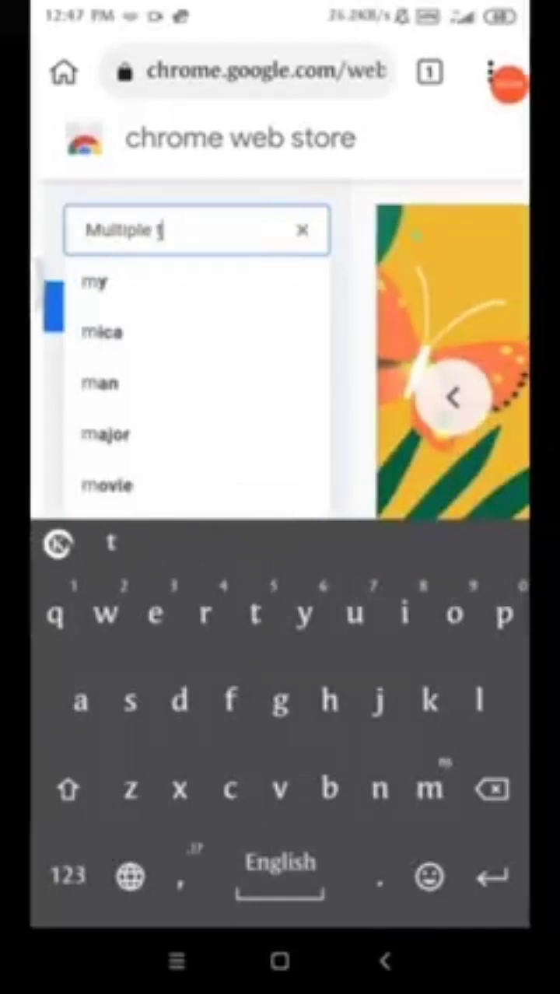
pyautogui.write('ool')
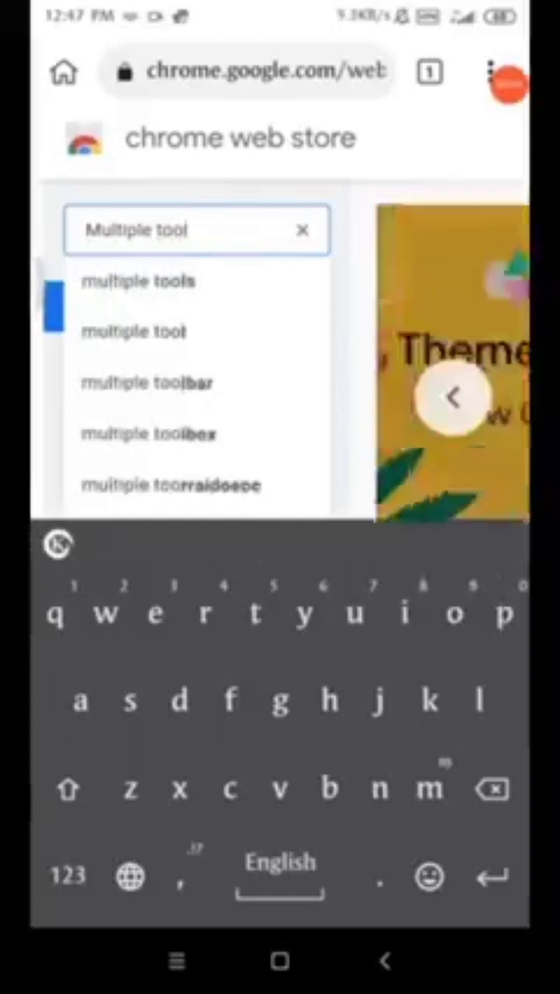
pyautogui.write('for')
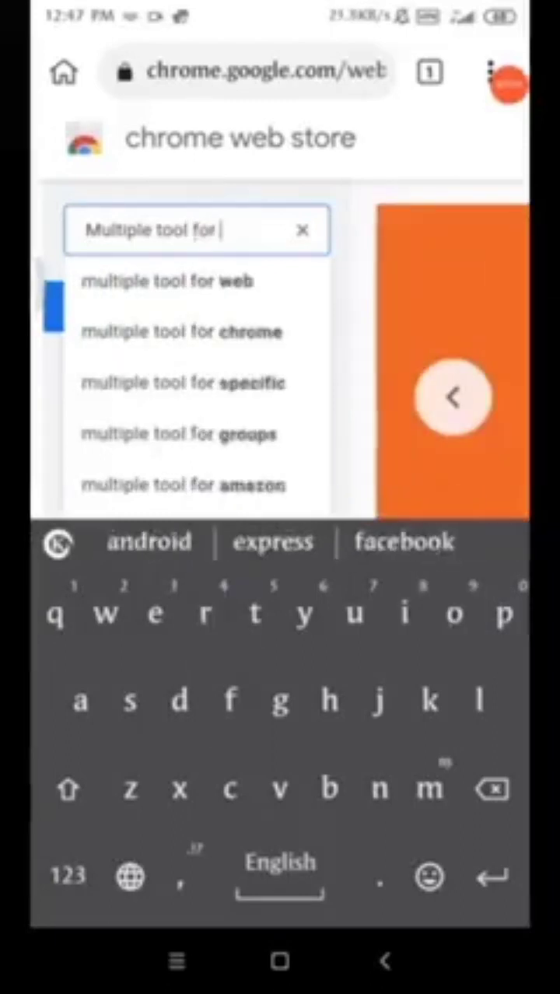
pyautogui.click(401, 541)
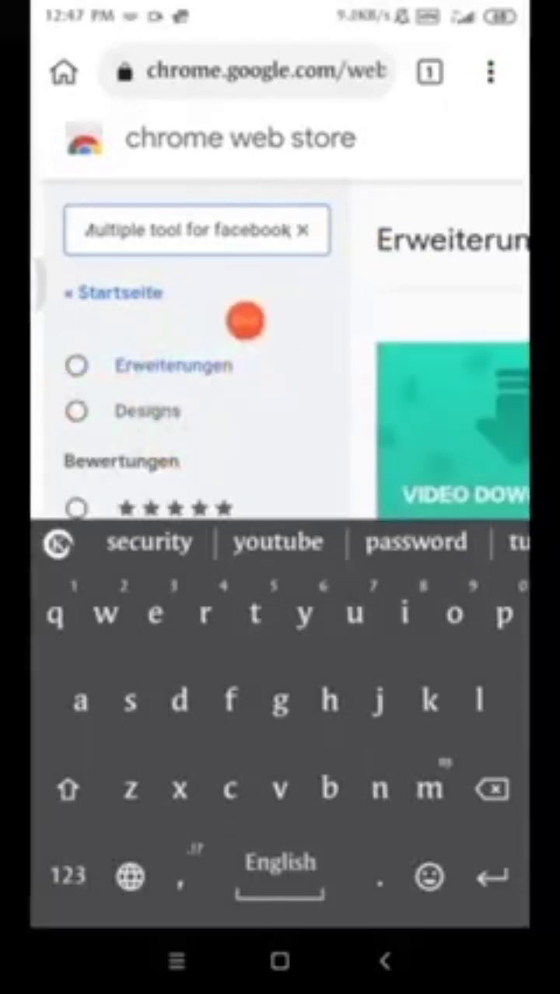
pyautogui.click(76, 390)
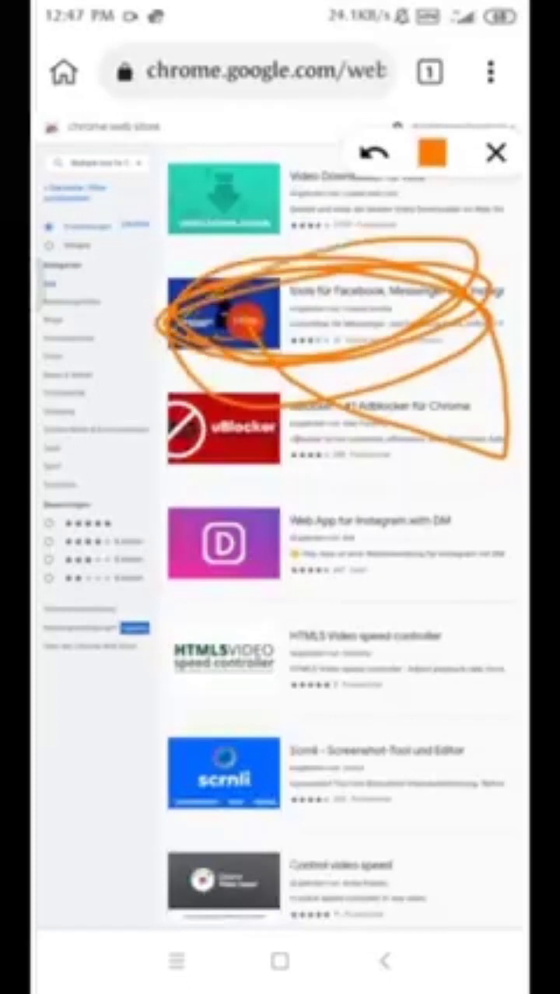
# Step: View the 'tools für Facebook, Messenger und Instagram' listing details and zoom on its Hinzufügen header
pyautogui.click(494, 153)
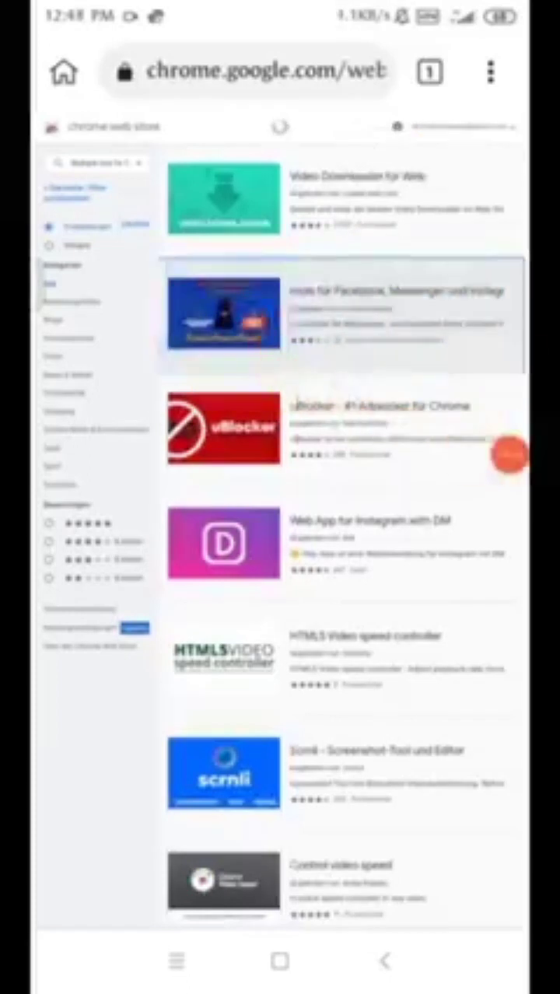
pyautogui.click(334, 311)
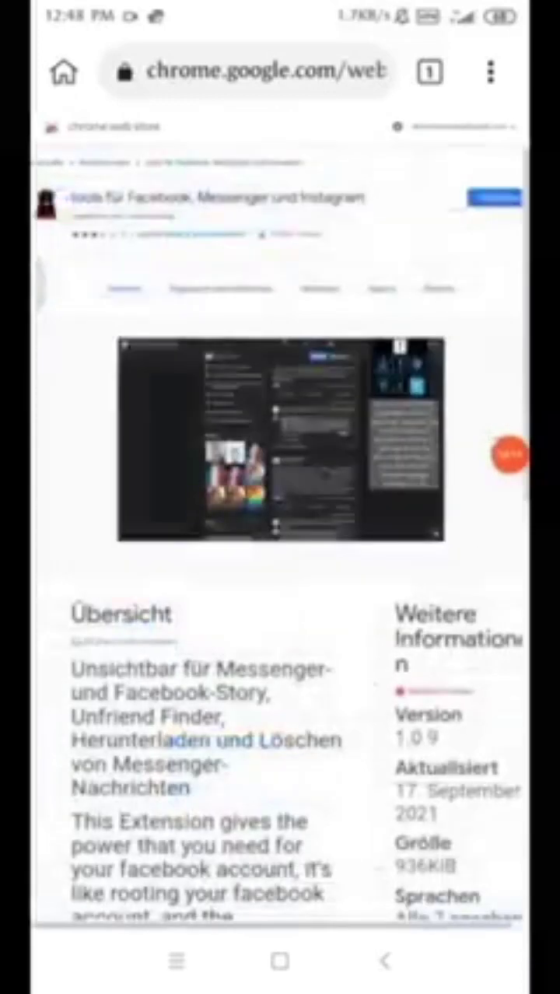
pyautogui.scroll(-3)
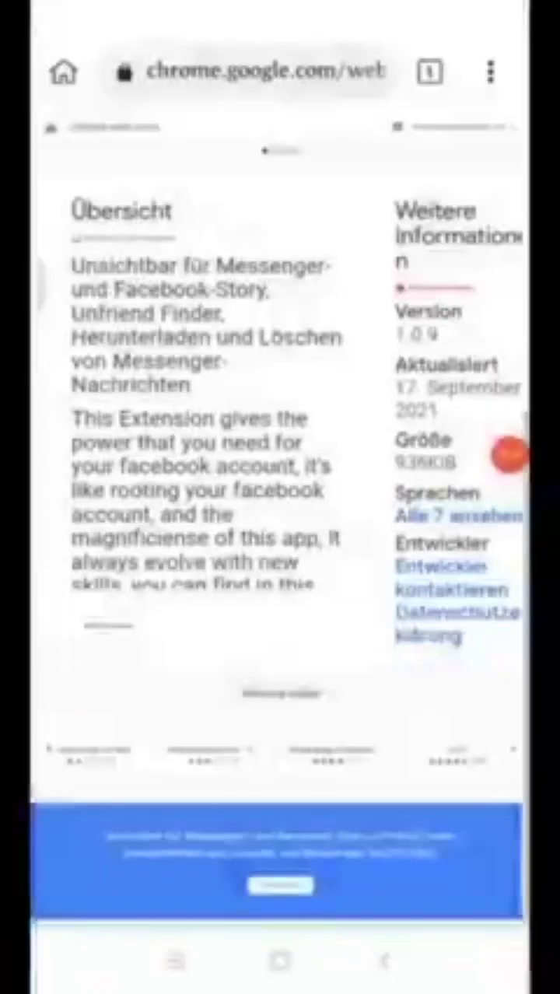
pyautogui.scroll(-3)
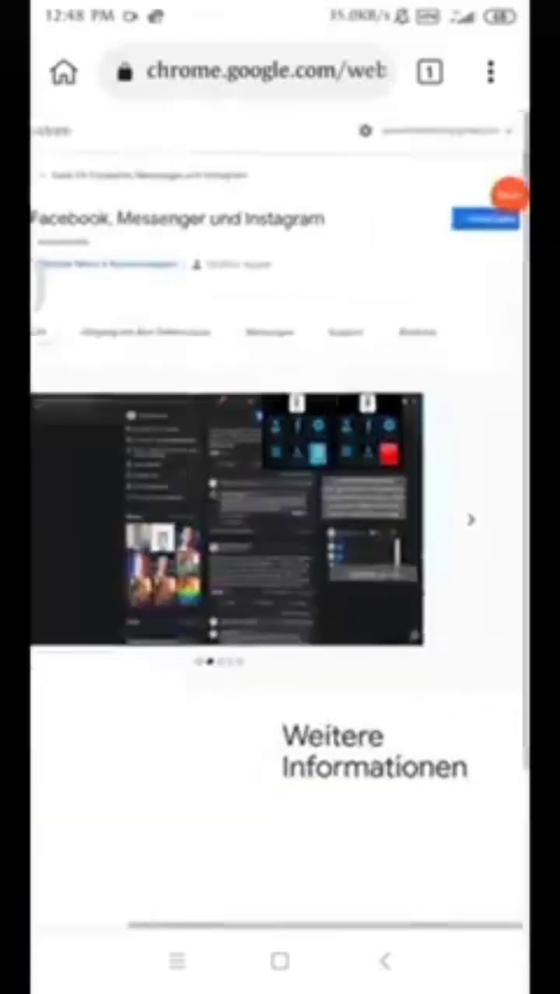
pyautogui.click(492, 72)
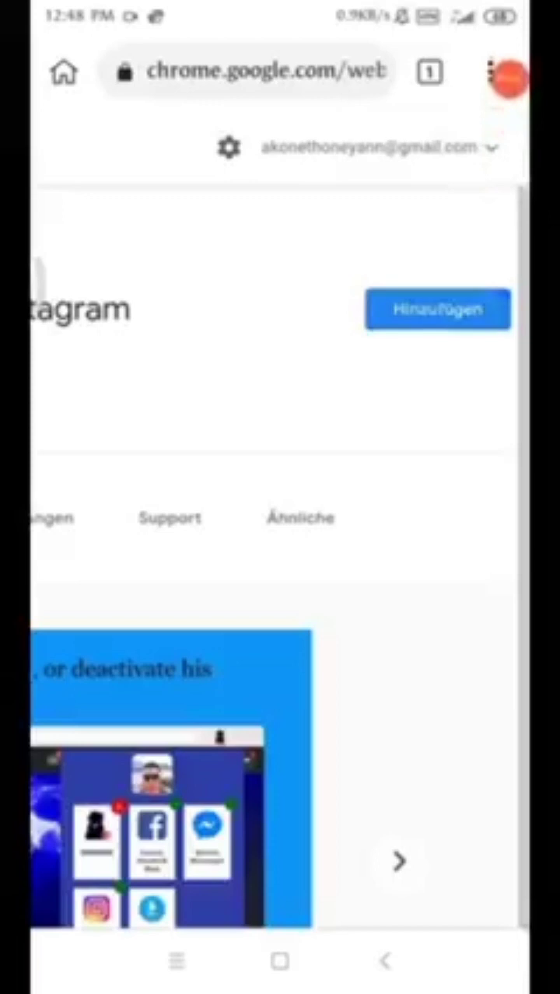
# Step: Add the extension to the browser and confirm, so the store page now offers removal
pyautogui.click(436, 308)
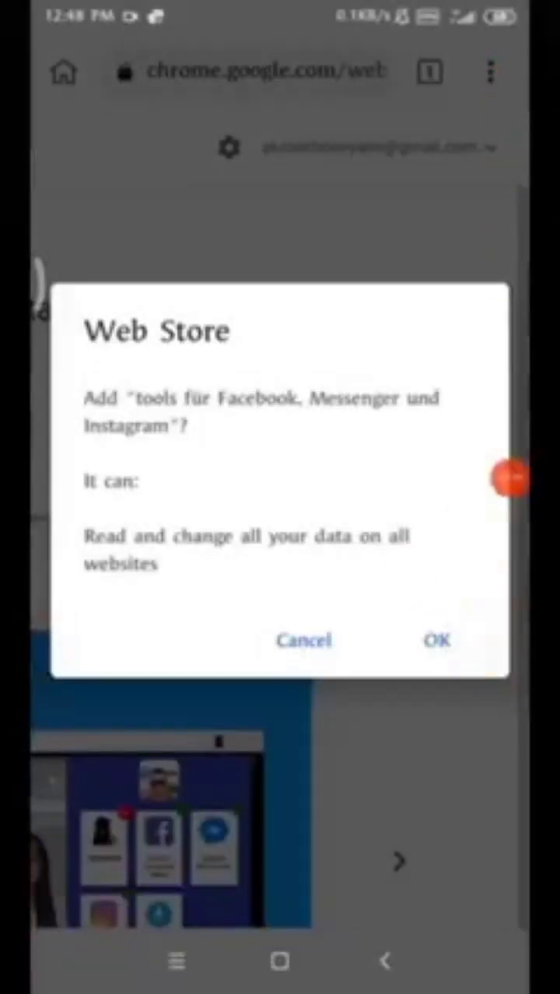
pyautogui.click(437, 641)
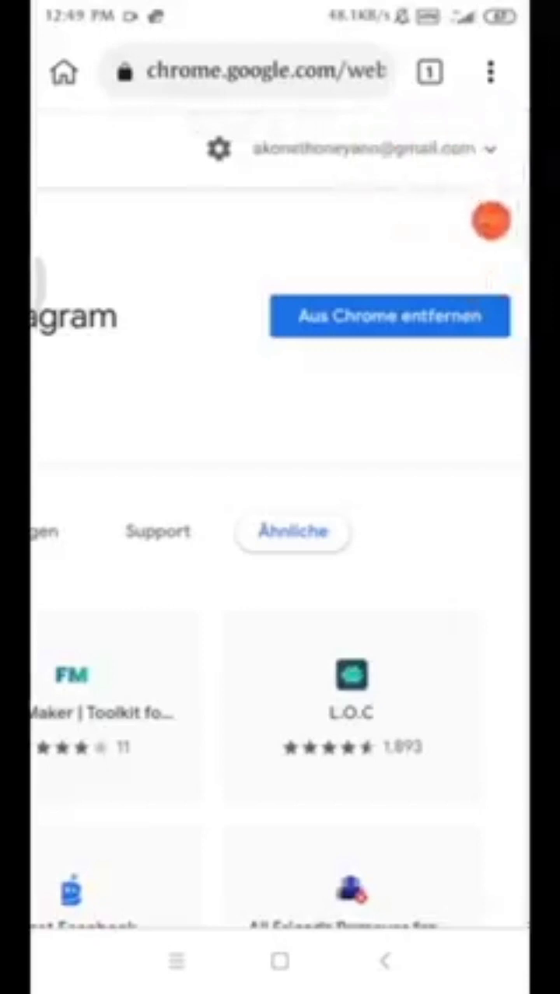
pyautogui.scroll(-3)
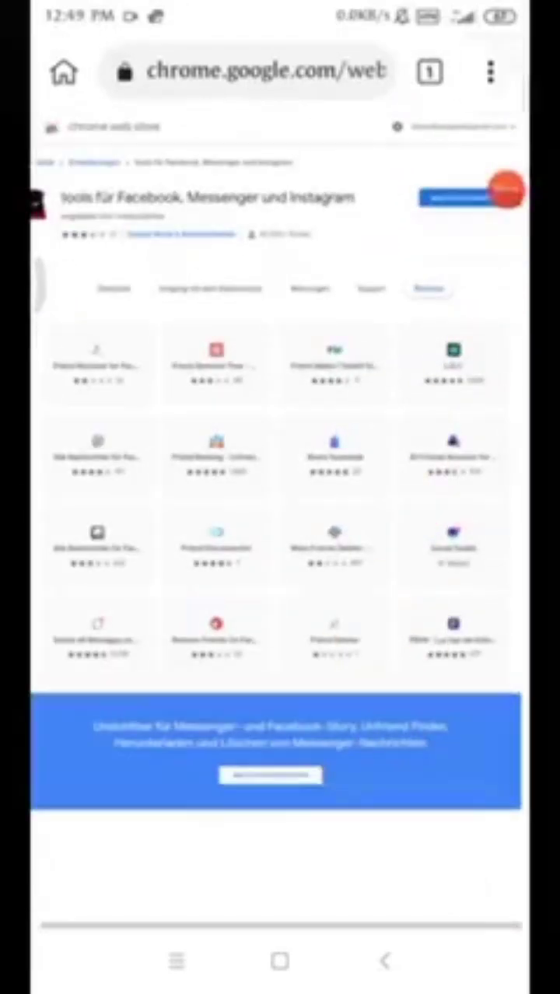
# Step: Go to the Extensions page from the ⋮ menu and verify the tools for Facebook extension is installed
pyautogui.click(490, 72)
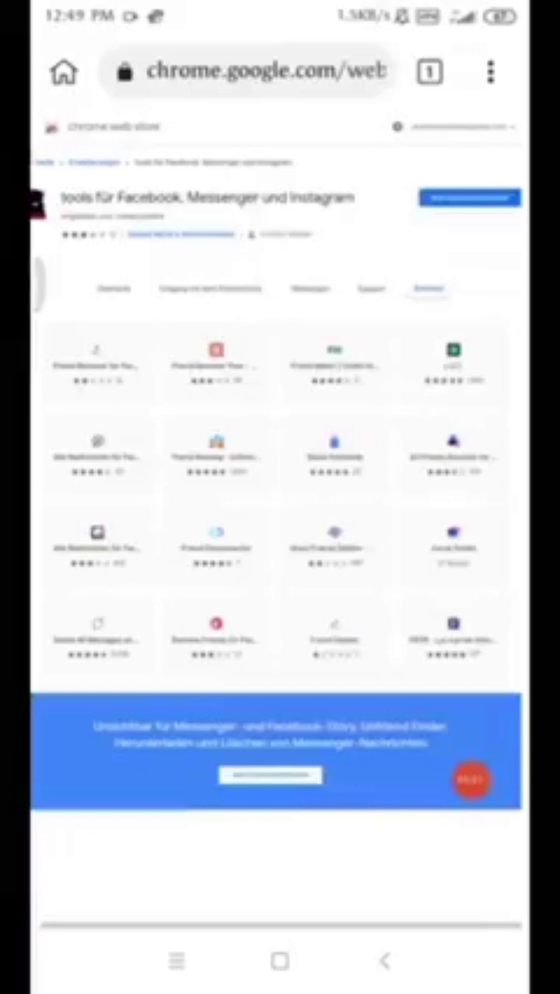
pyautogui.click(490, 72)
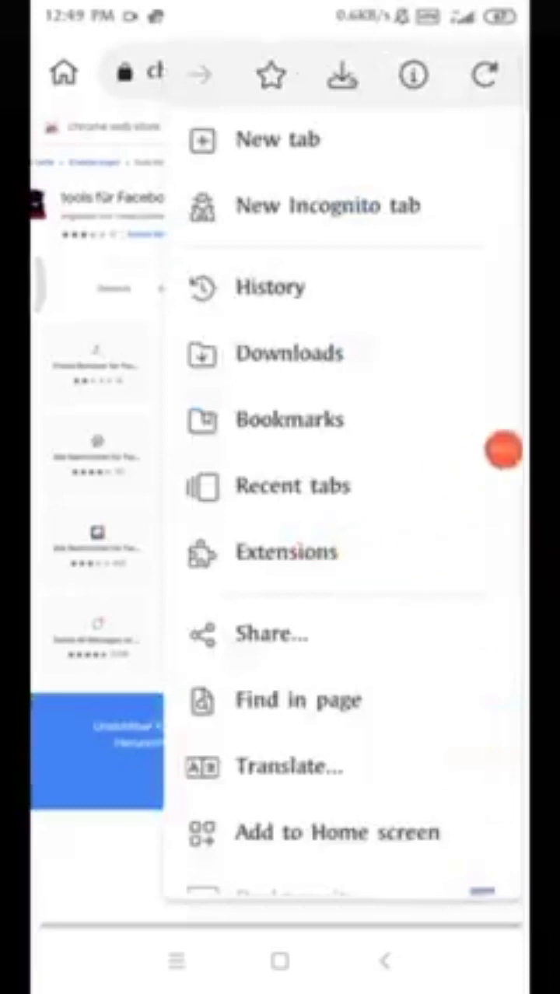
pyautogui.click(286, 551)
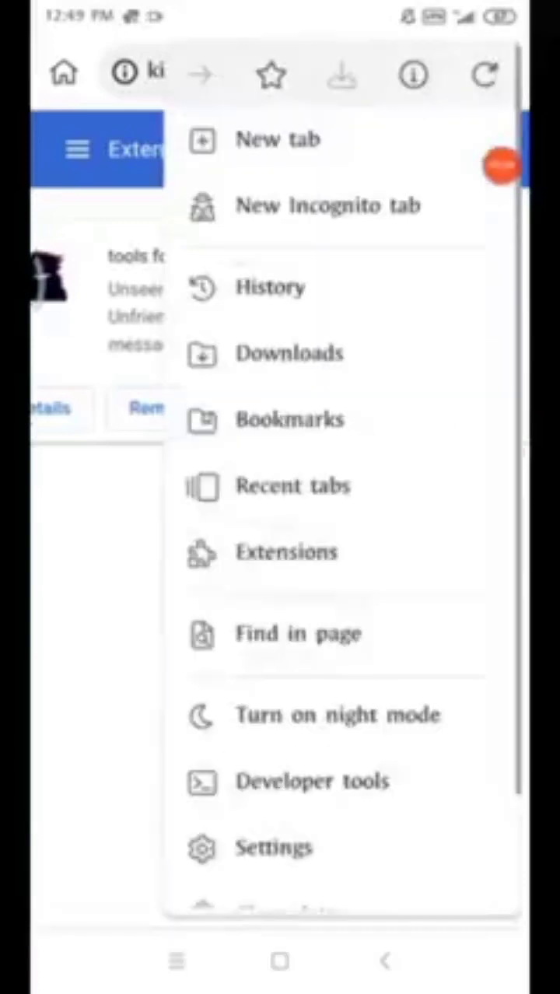
pyautogui.scroll(-3)
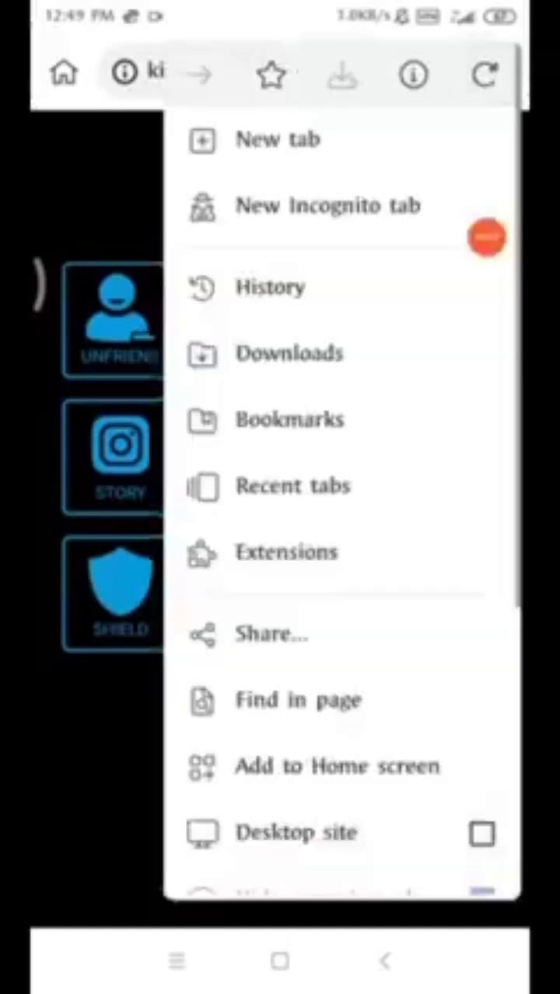
pyautogui.scroll(-3)
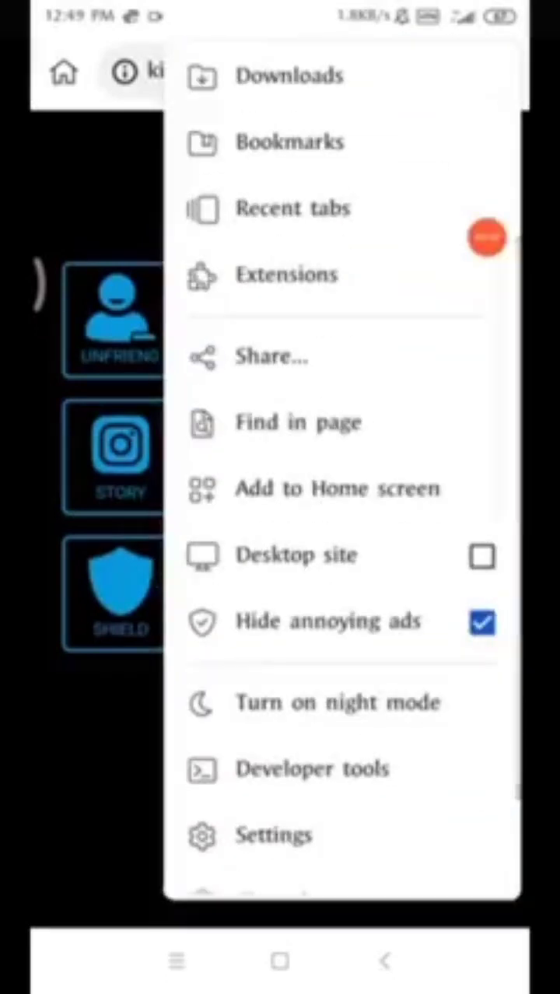
pyautogui.click(286, 273)
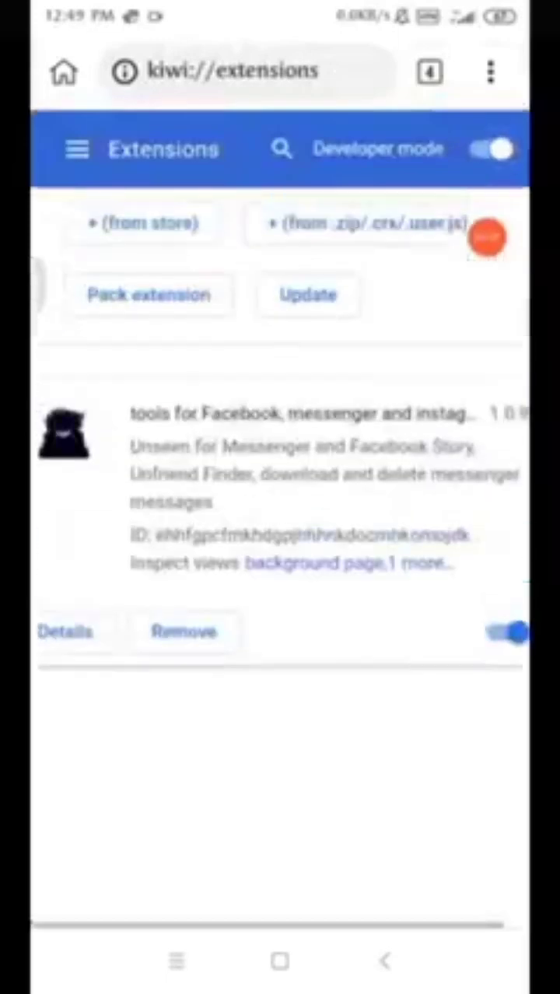
# Step: Show the tab switcher with the three open tabs
pyautogui.click(429, 72)
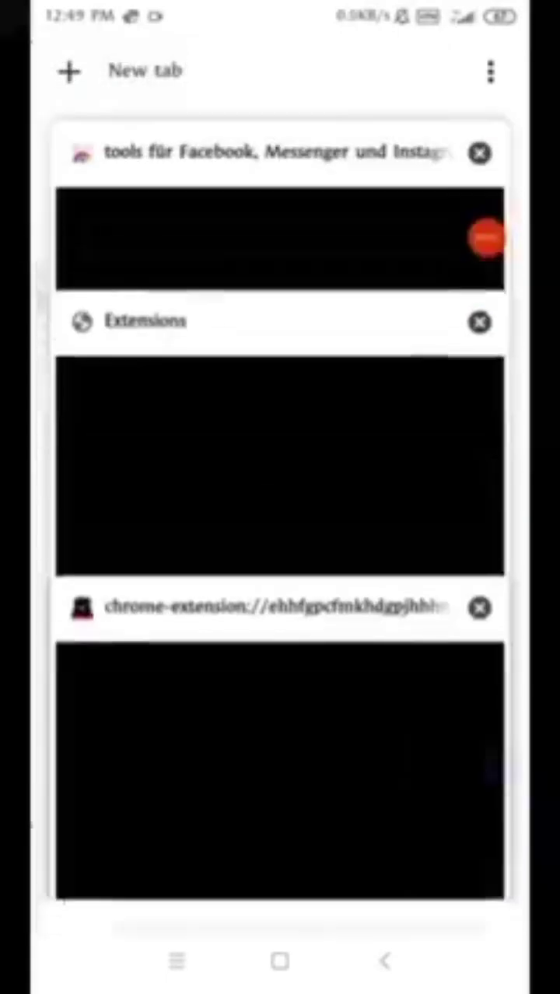
# Step: From the store tab, bring up the extension's tool grid and launch the RECOVER tool loading m.facebook.com
pyautogui.click(280, 241)
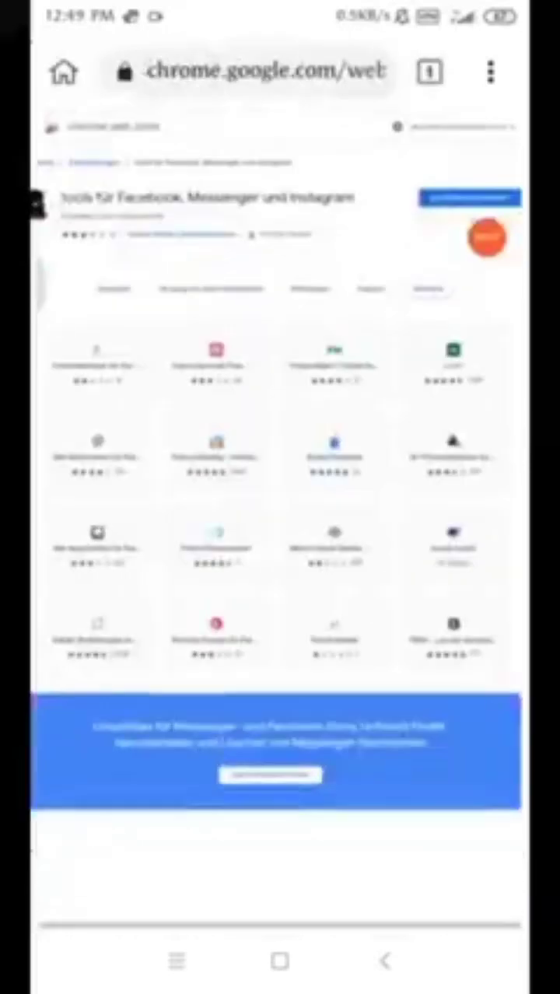
pyautogui.click(488, 71)
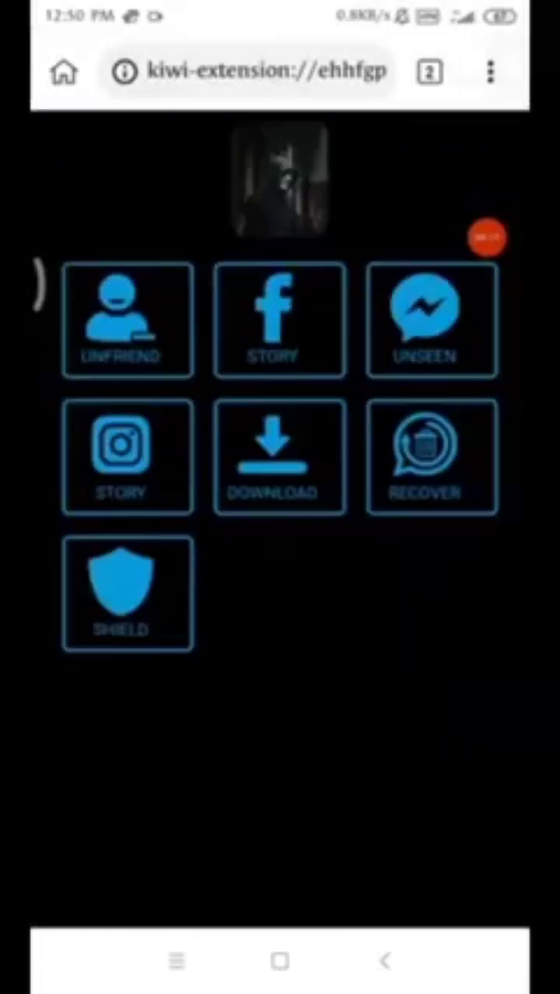
pyautogui.click(492, 72)
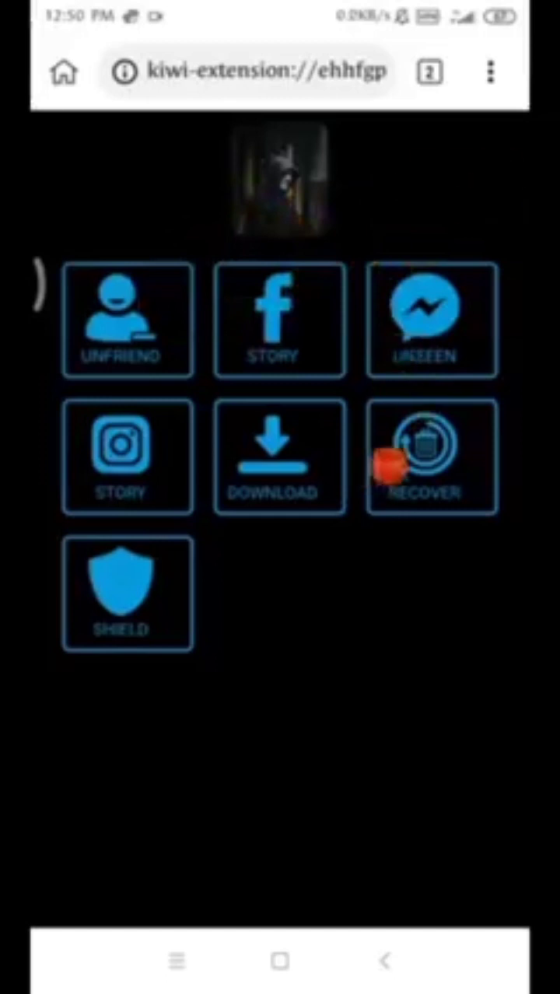
pyautogui.click(430, 71)
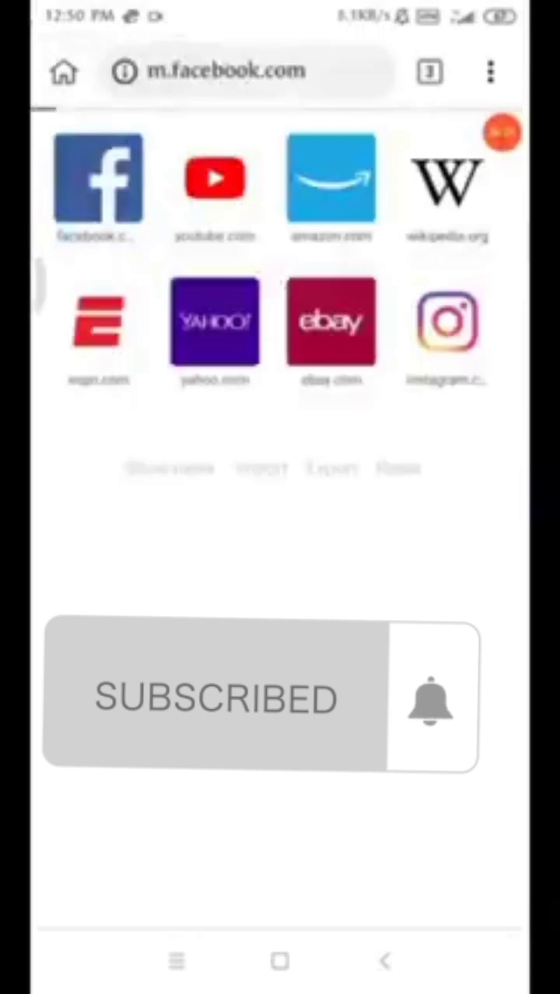
# Step: Return to the tool grid and launch a tool that loads the Facebook profile on m.facebook.com
pyautogui.click(98, 179)
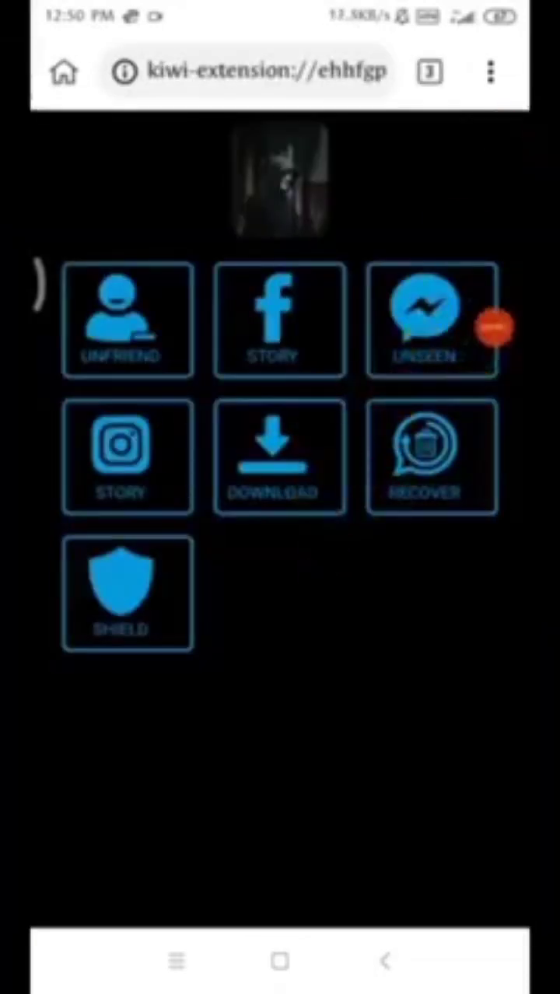
pyautogui.click(492, 71)
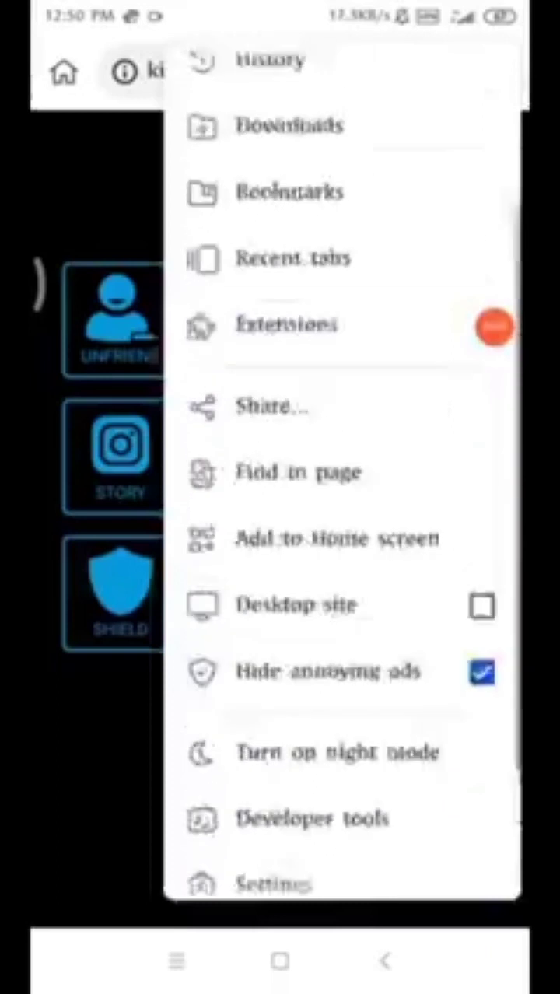
pyautogui.scroll(-3)
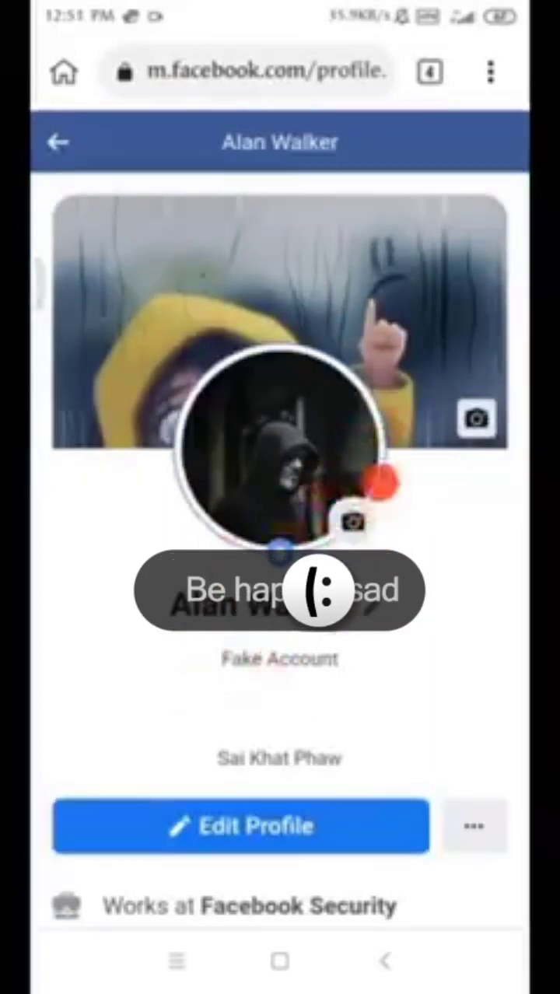
# Step: Close the extra extension and profile tabs, keeping only the extension's store page tab
pyautogui.click(429, 71)
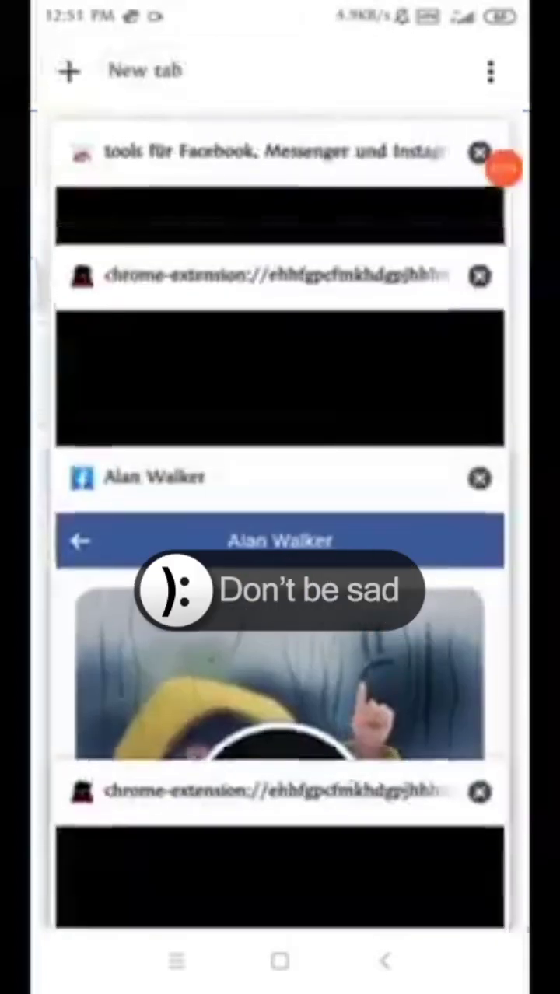
pyautogui.click(280, 645)
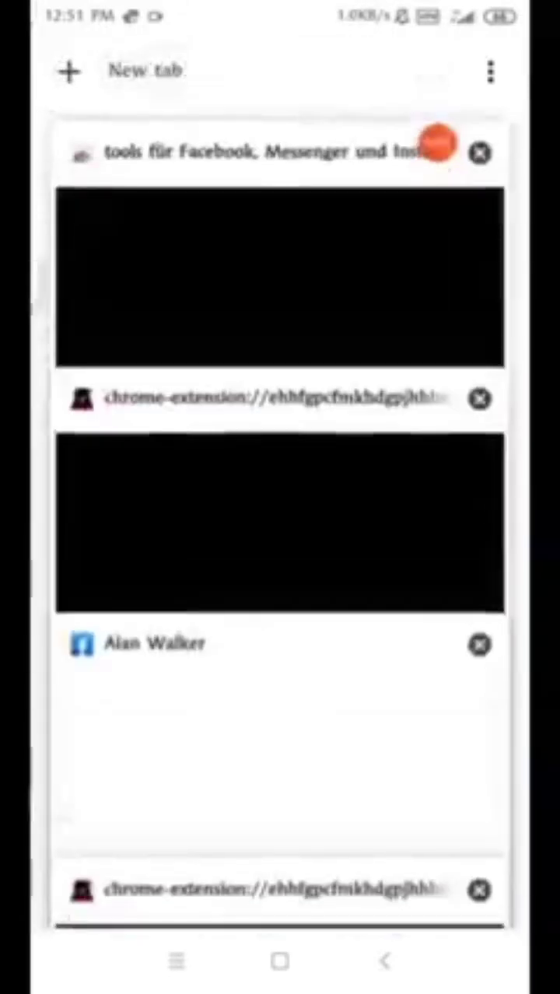
pyautogui.click(272, 273)
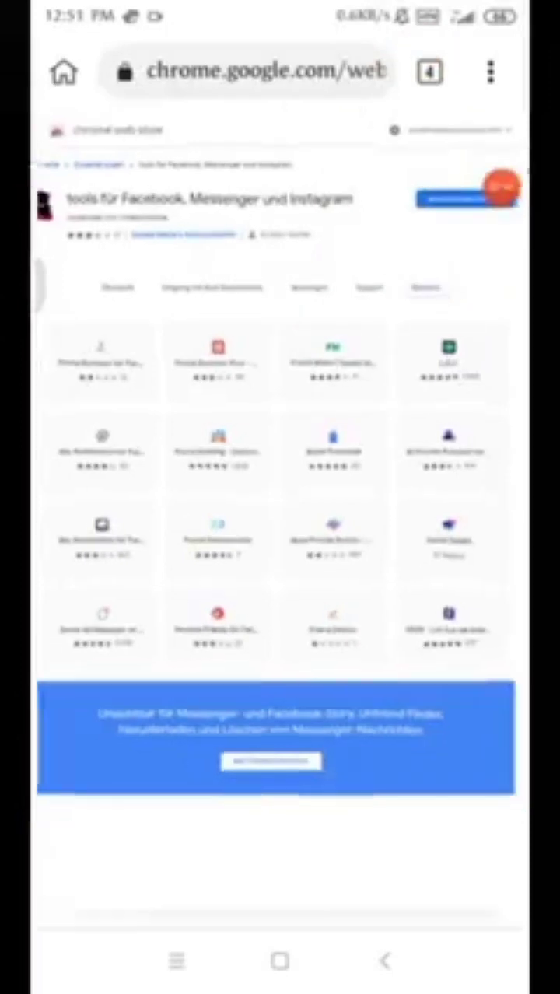
pyautogui.click(429, 71)
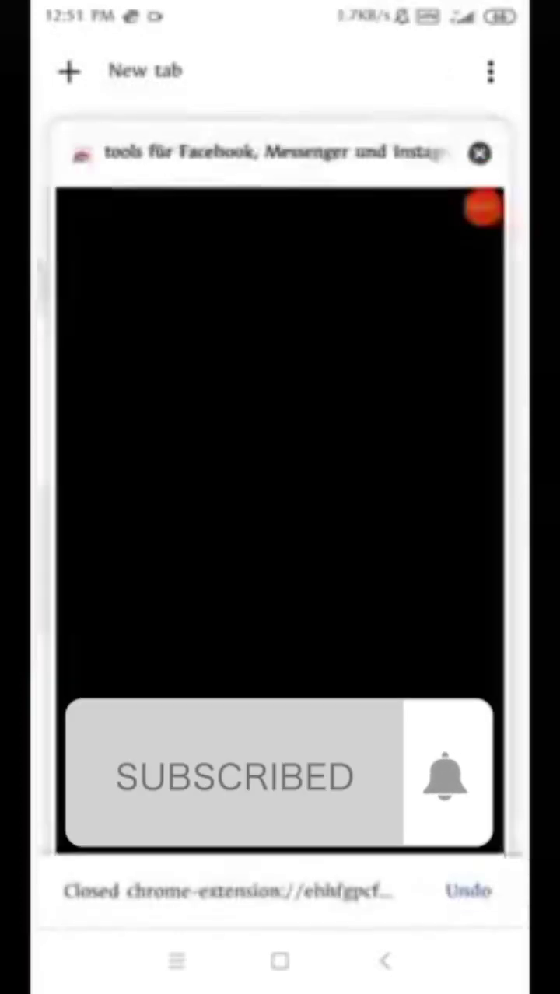
# Step: Reopen the 'tools for Facebook' extension's tool-grid popup from the browser menu in a new tab
pyautogui.click(479, 153)
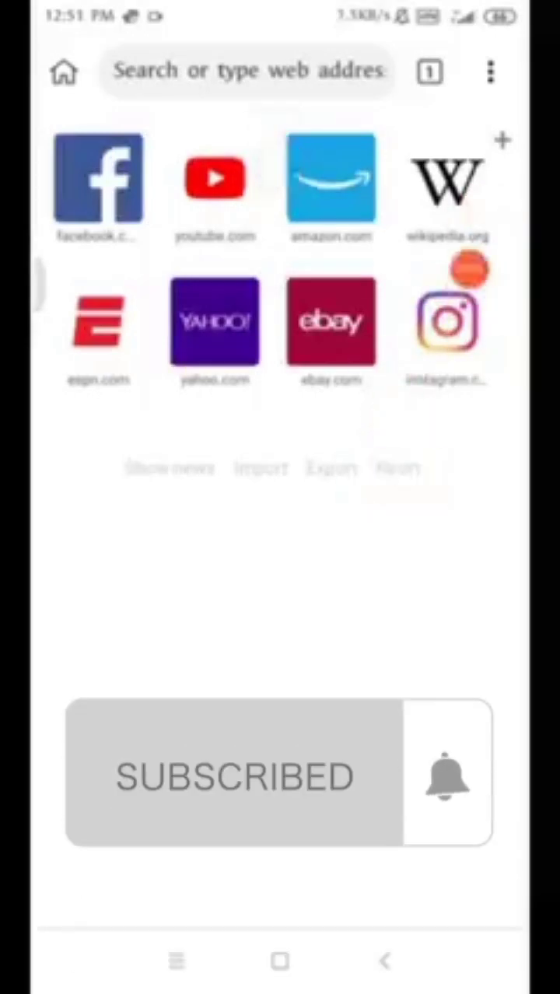
pyautogui.click(490, 72)
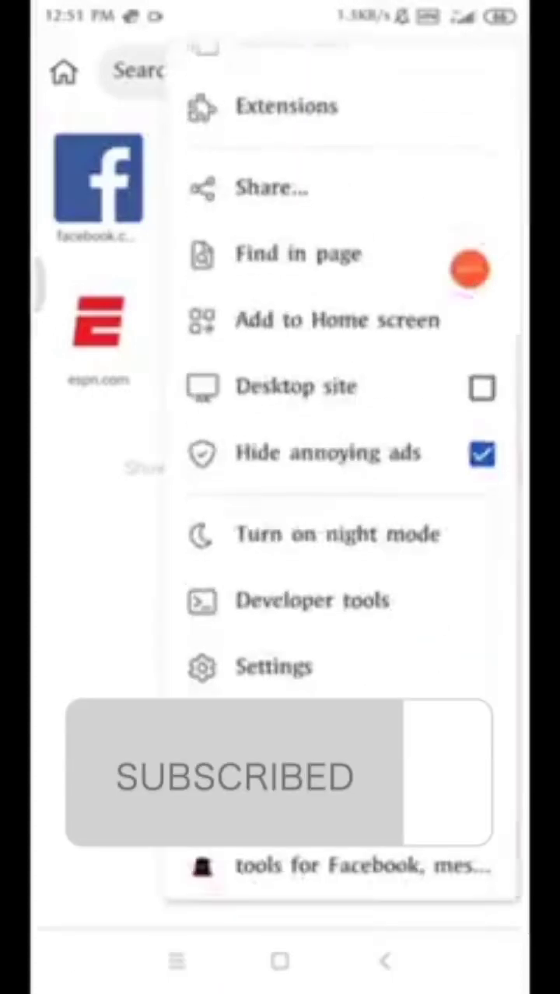
pyautogui.click(286, 106)
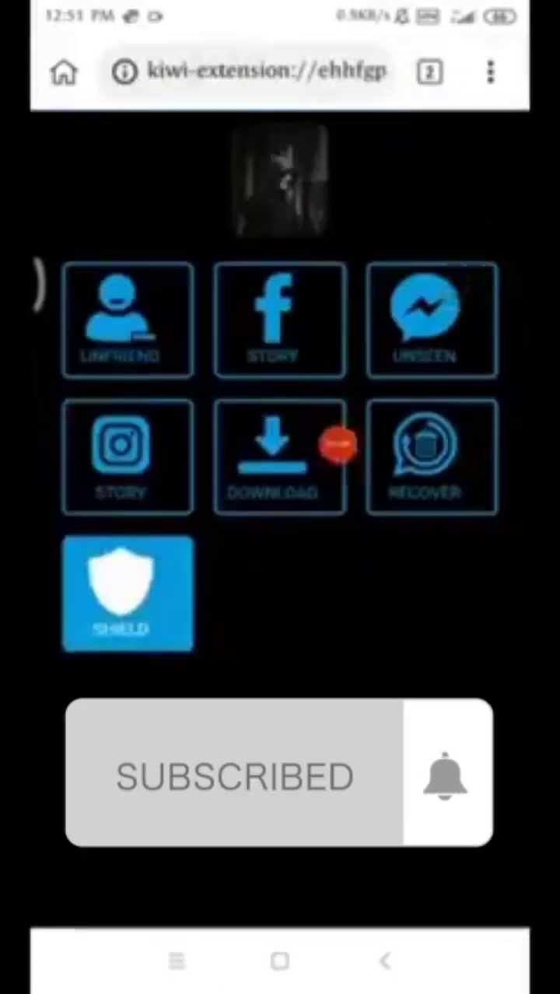